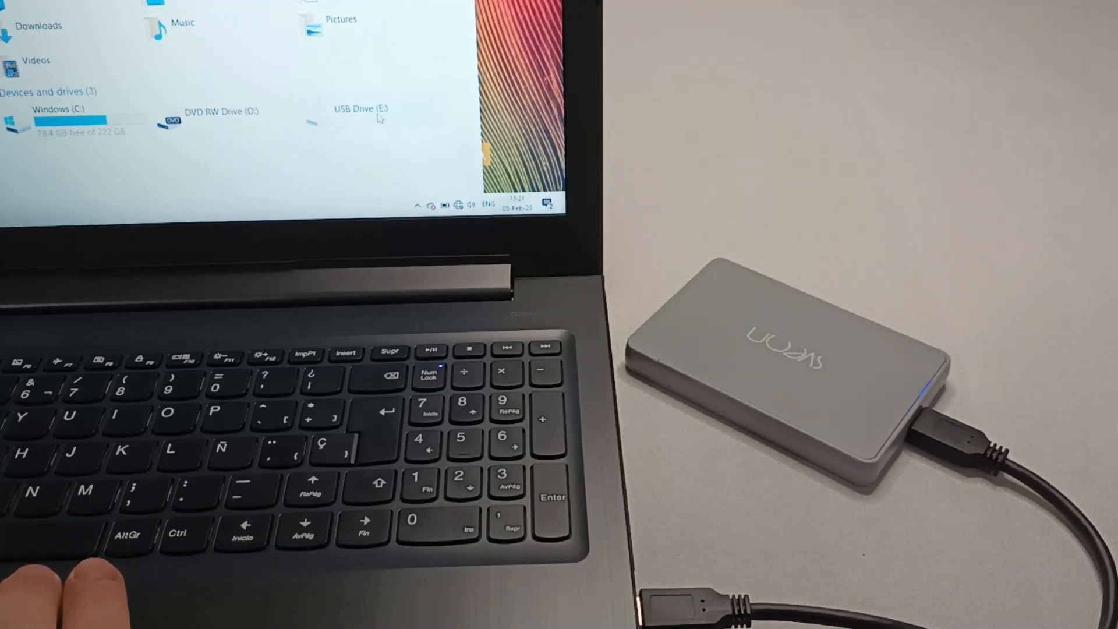
# - Select USB Drive (E:) under Devices and drives and put its name into edit mode
pyautogui.click(359, 111)
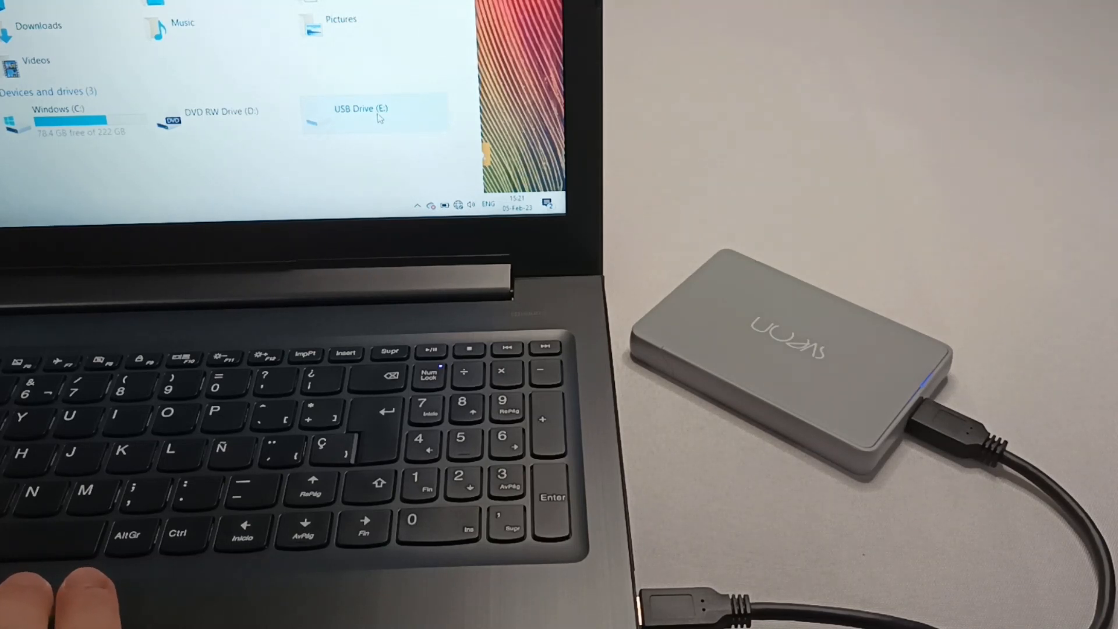
pyautogui.doubleClick(360, 109)
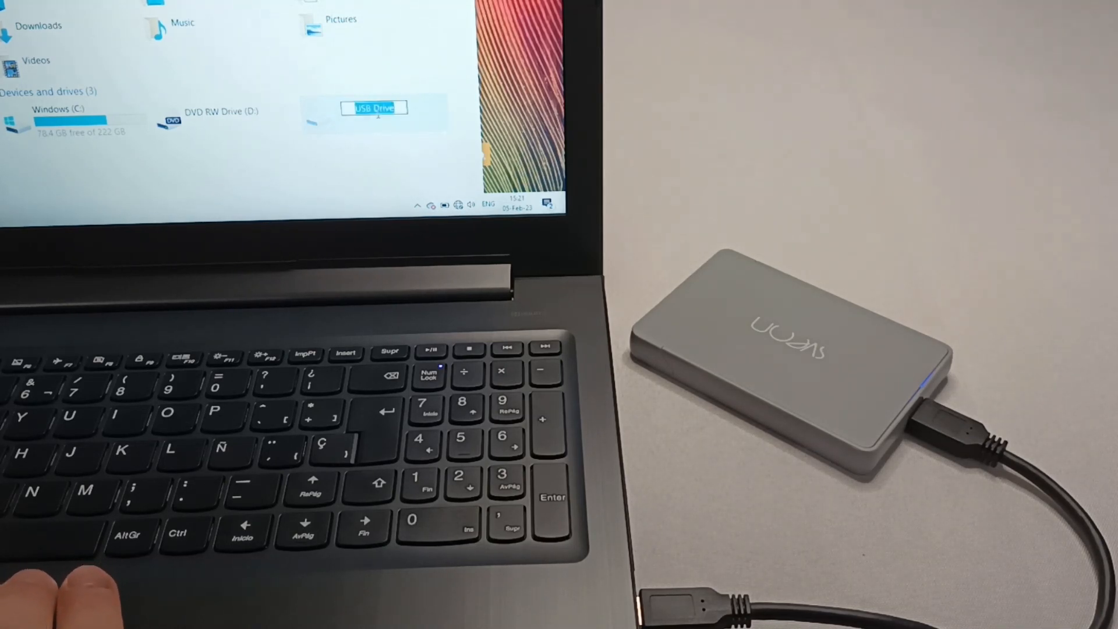